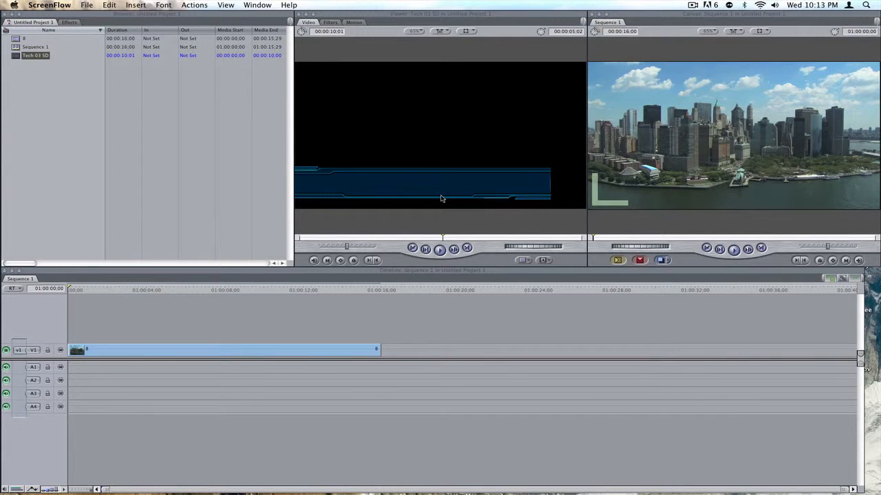
mouse_move(444, 116)
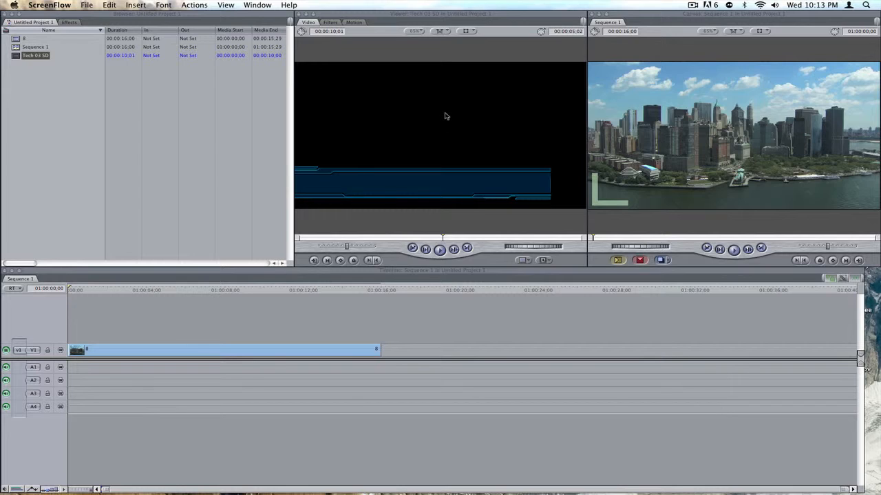
mouse_move(262, 292)
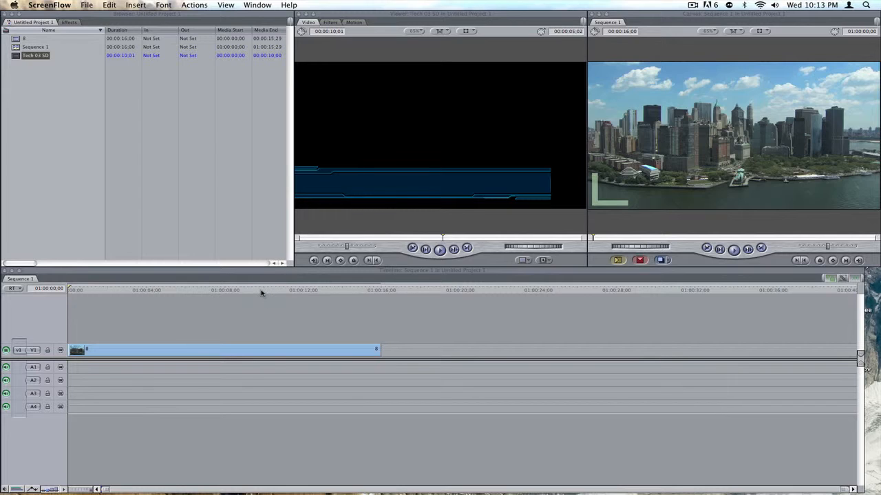
mouse_move(260, 293)
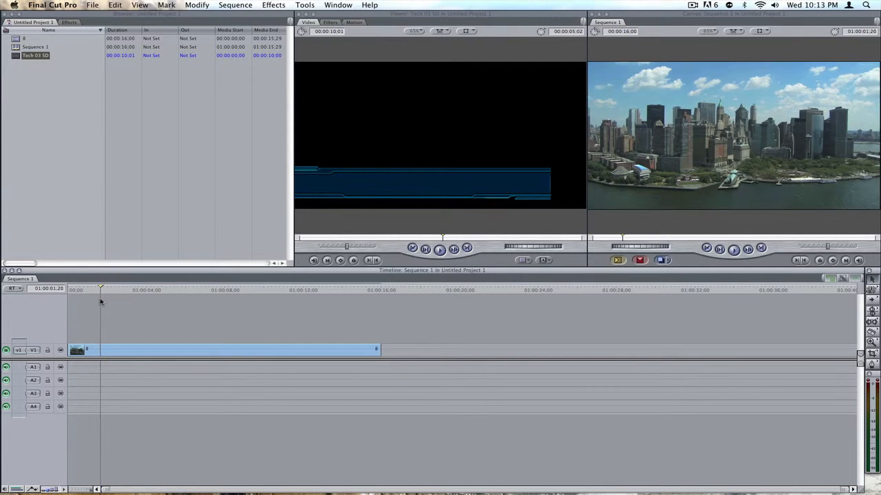
Step: Layer the lower-third clip onto V2 above the New York footage, raising the render warning
click(101, 289)
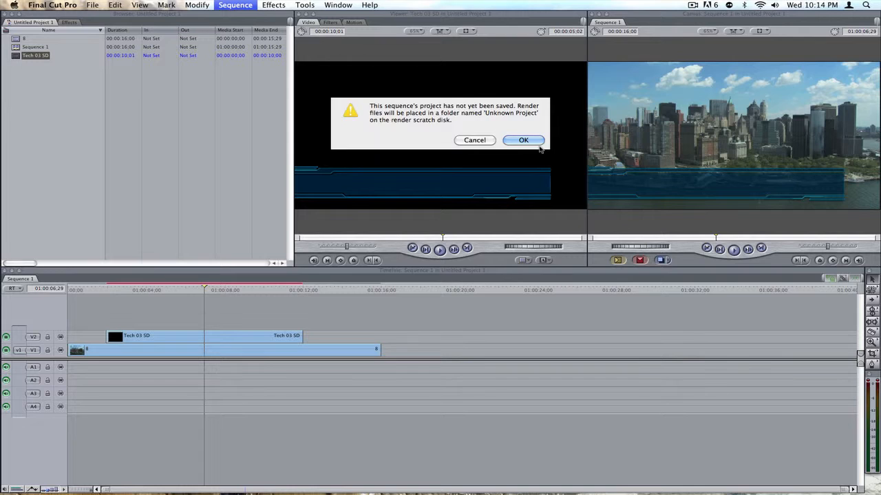
Step: Dismiss the 'Unknown Project' render notice and select the lower-third clip in the sequence
click(523, 140)
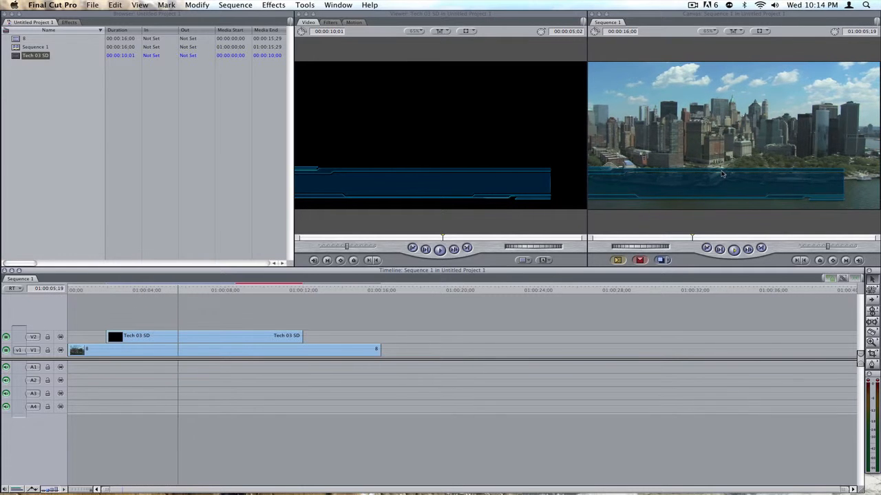
click(201, 289)
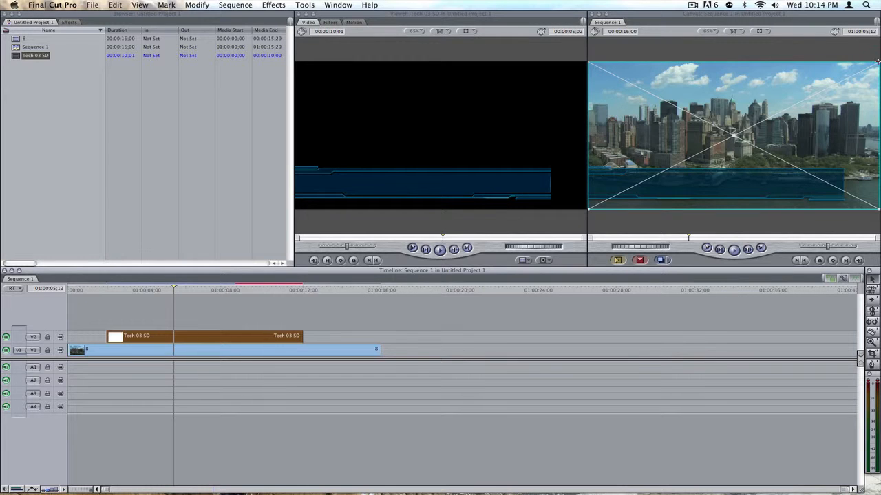
Step: Enlarge and tilt the lower-third bar diagonally across the skyline, then load the clip in the Viewer
drag(878, 61, 810, 100)
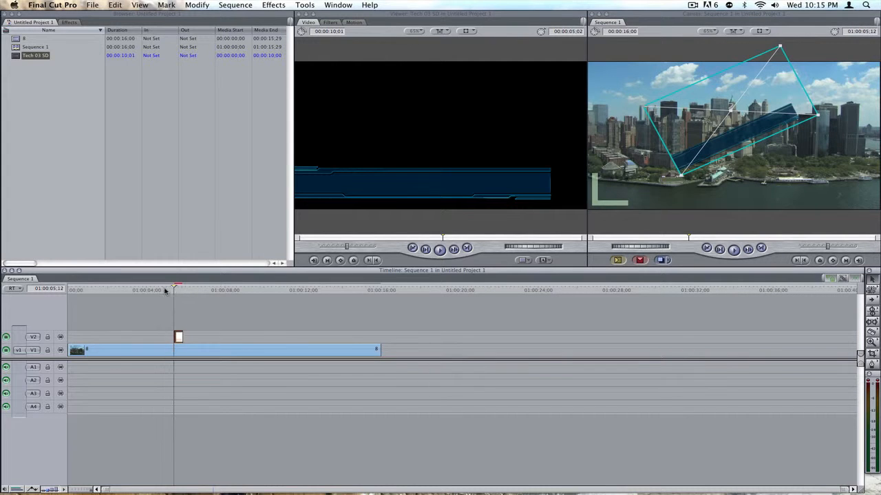
click(234, 6)
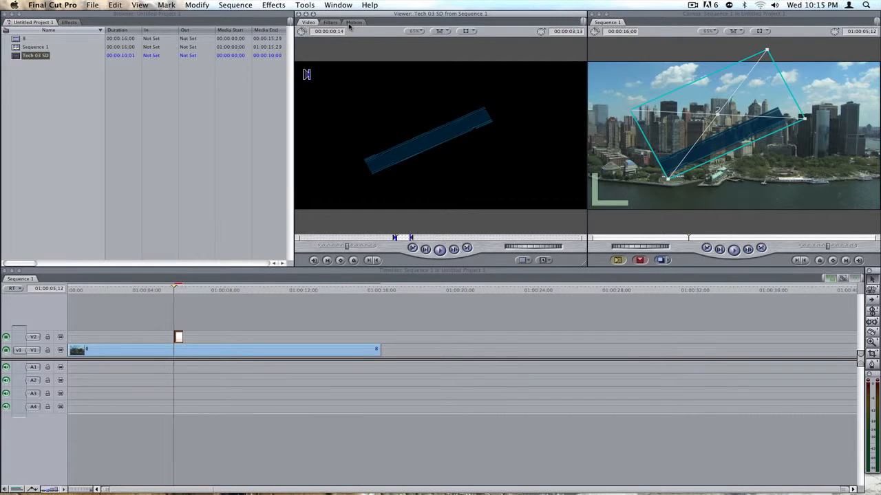
Step: In the Motion settings, crop the top off the lower-third bar via the Crop Top value
click(355, 22)
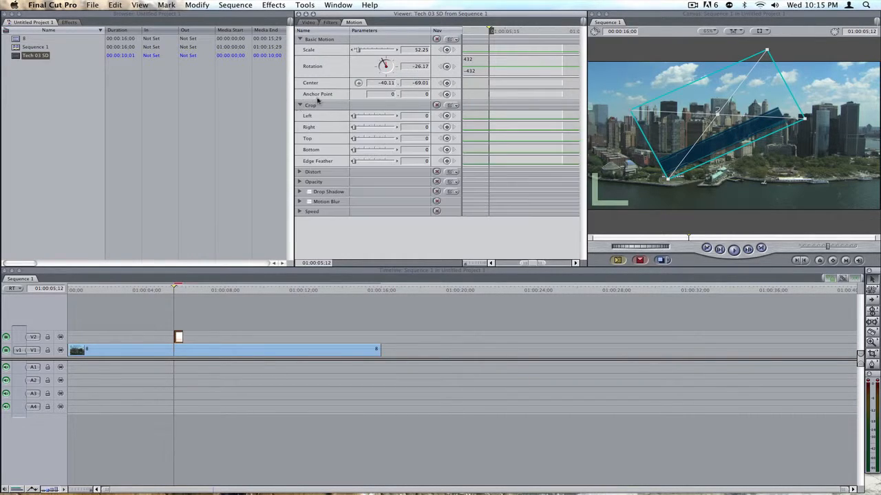
drag(352, 138, 385, 137)
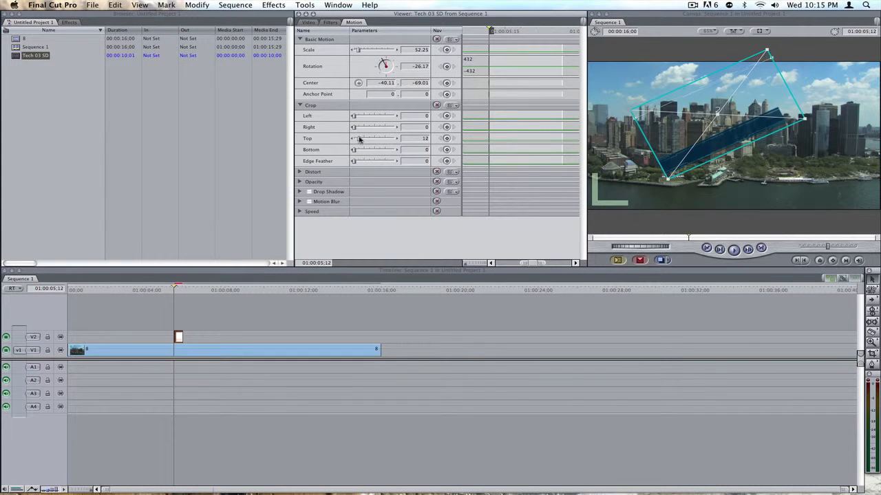
drag(358, 138, 378, 137)
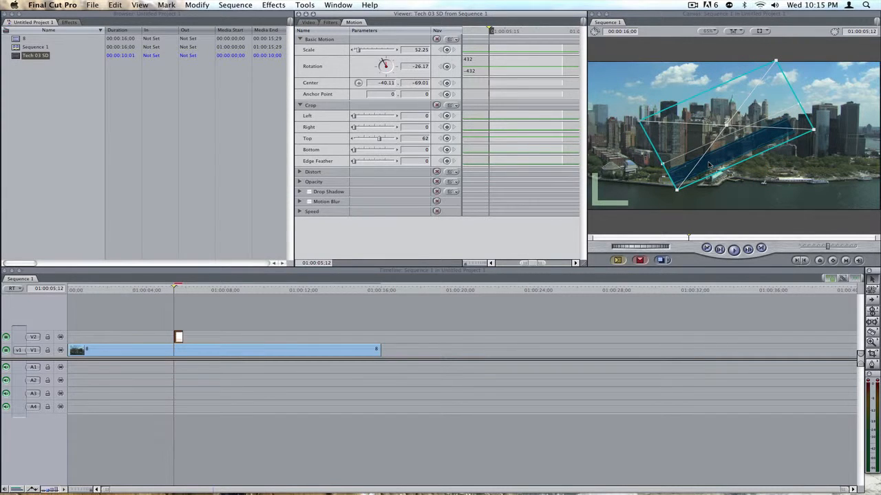
Step: Straighten the bar to nearly level and center it horizontally over the city skyline
drag(709, 165, 737, 149)
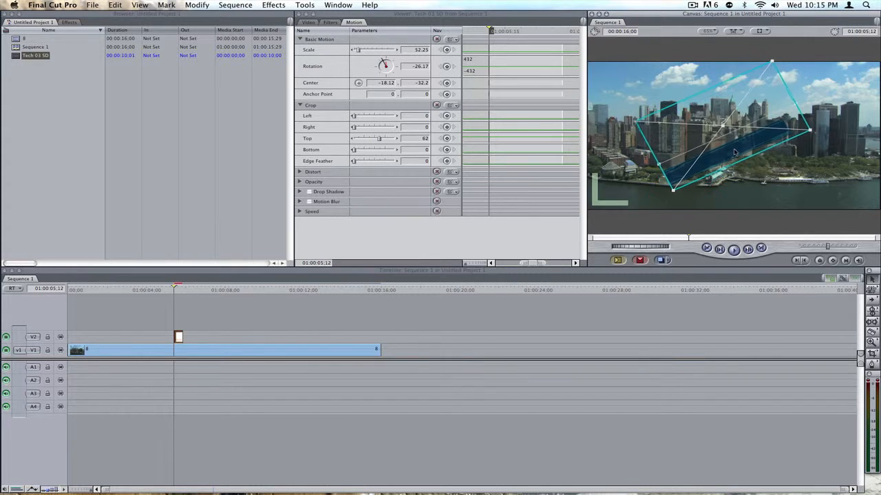
drag(736, 152, 719, 150)
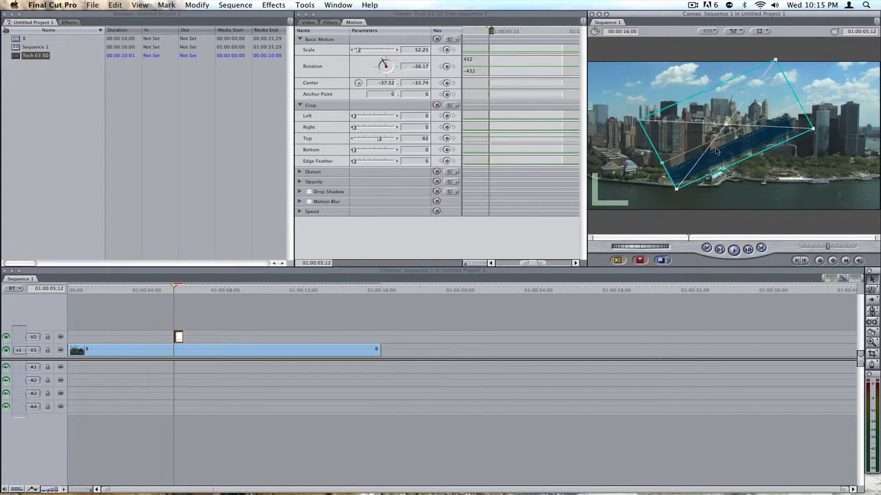
drag(715, 151, 806, 162)
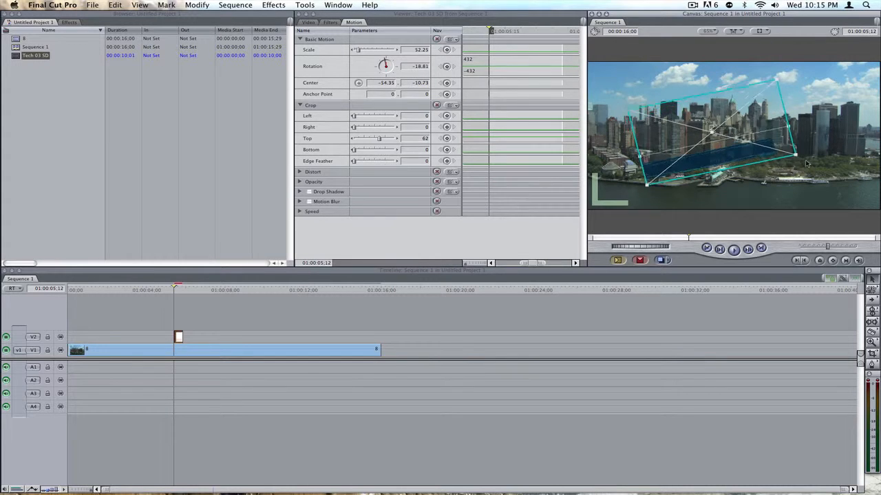
drag(387, 61, 393, 68)
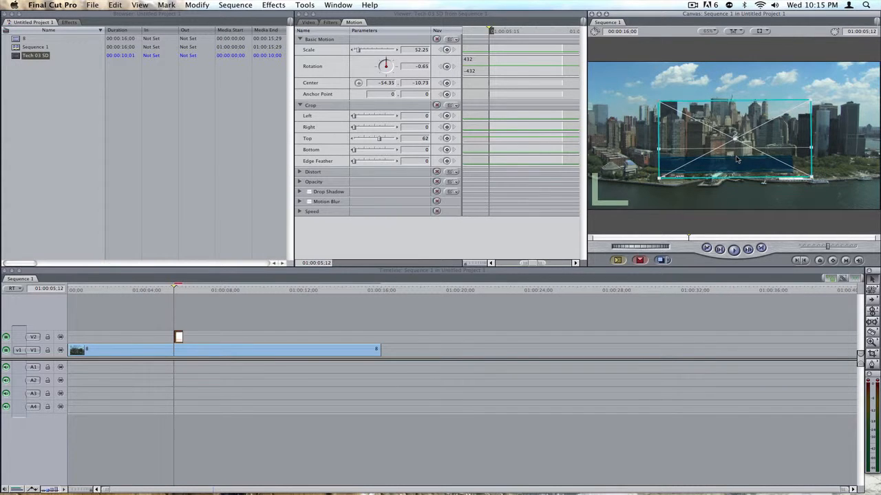
drag(737, 158, 729, 163)
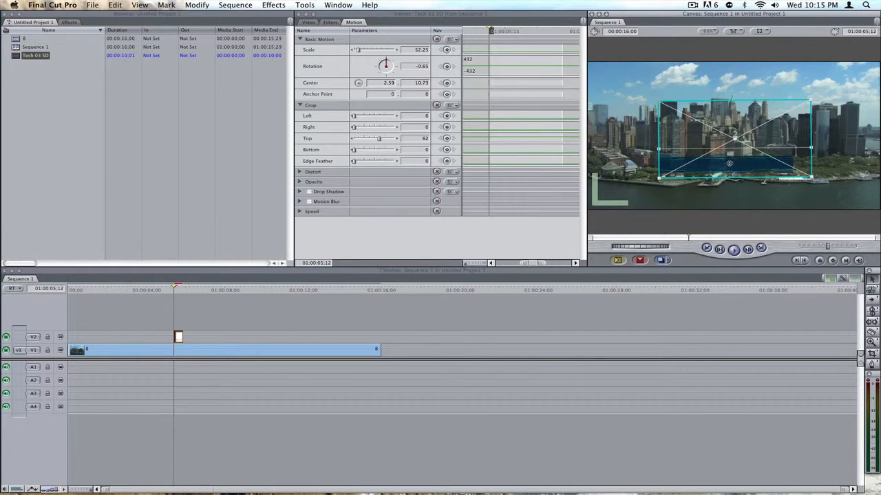